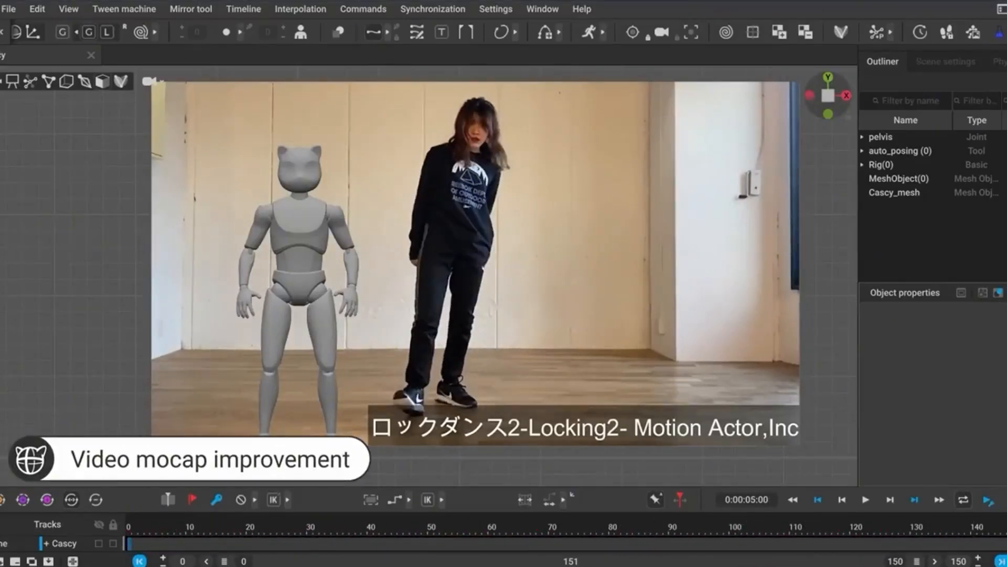
- Start Video mocap on the reference clip and confirm processing all 151 frames
left_click(973, 32)
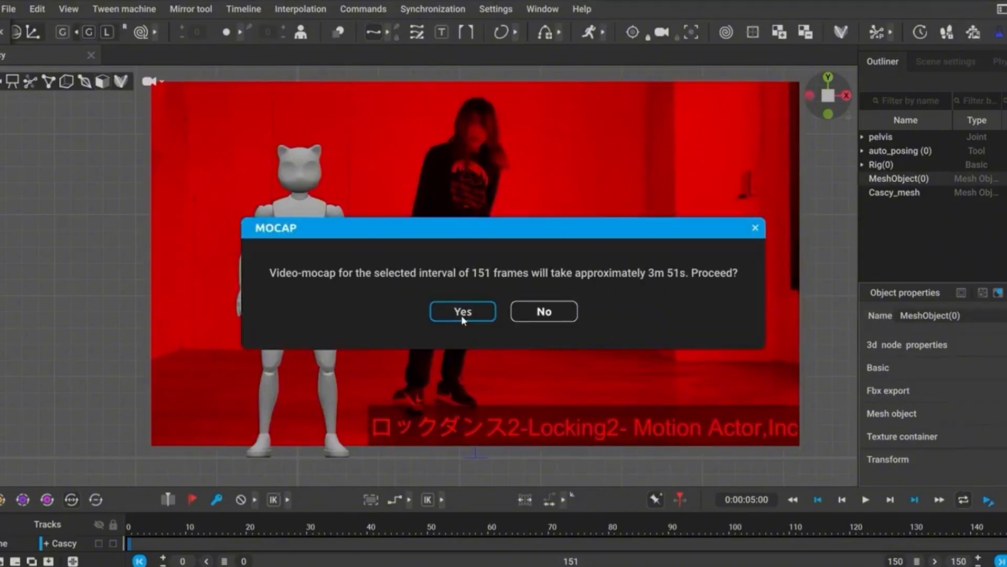
left_click(462, 310)
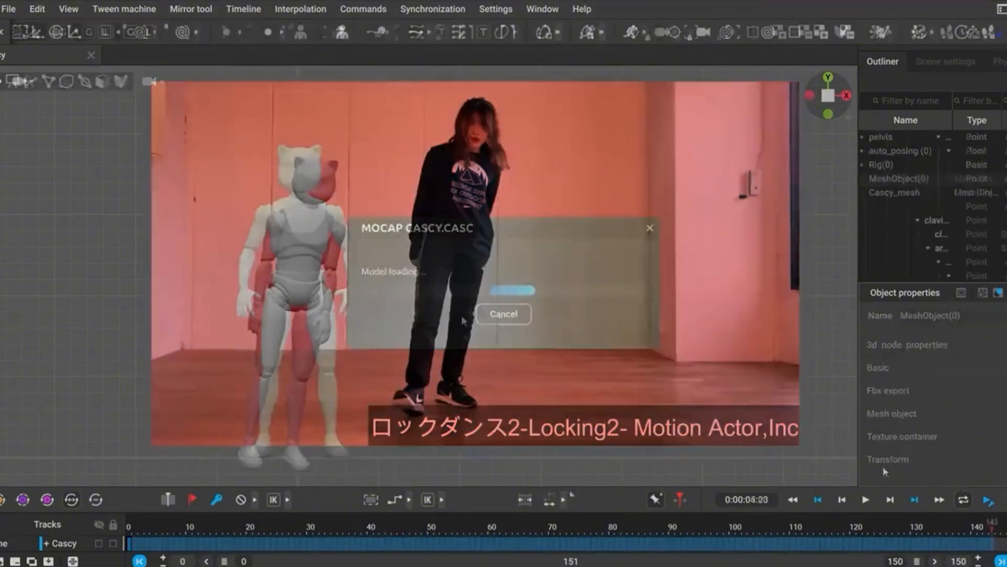